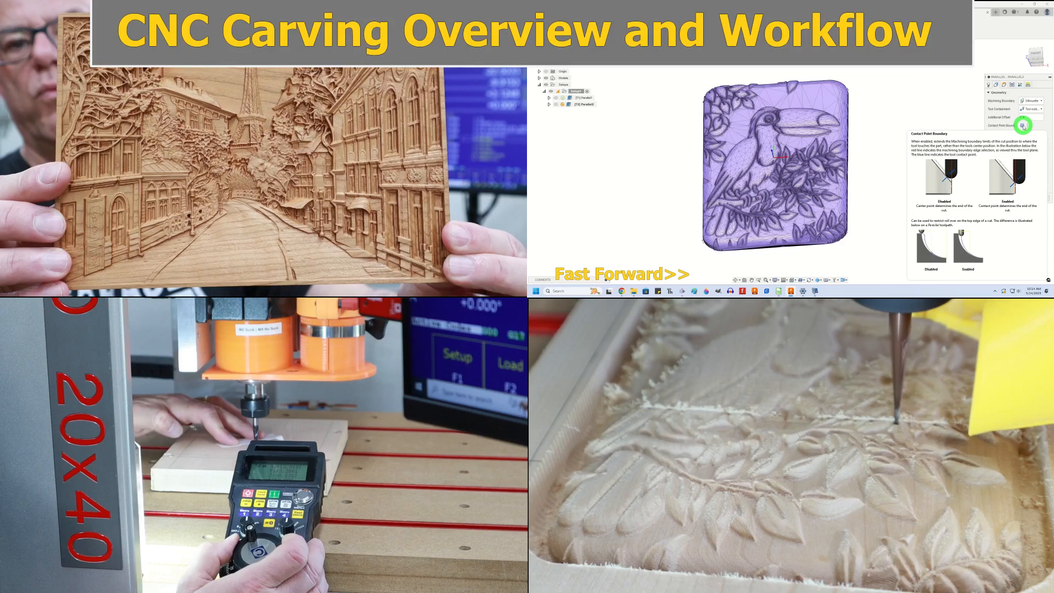
# - Show the Insert dropdown in the new empty design's Mesh tab
pyautogui.click(594, 57)
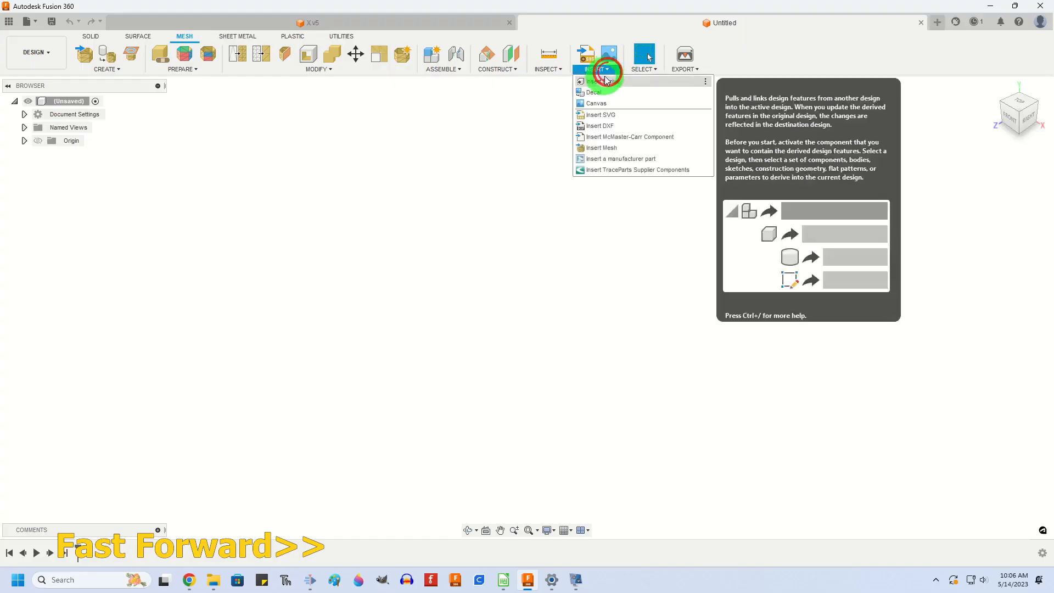
# - Insert the toucan relief mesh file into the design as a body, in inches
pyautogui.click(600, 148)
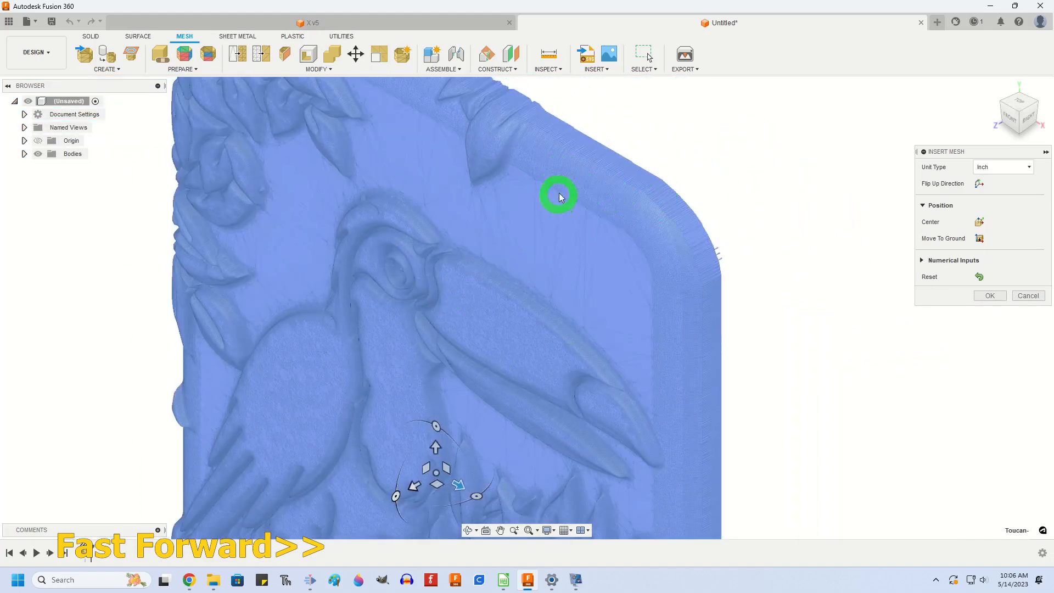
pyautogui.click(988, 295)
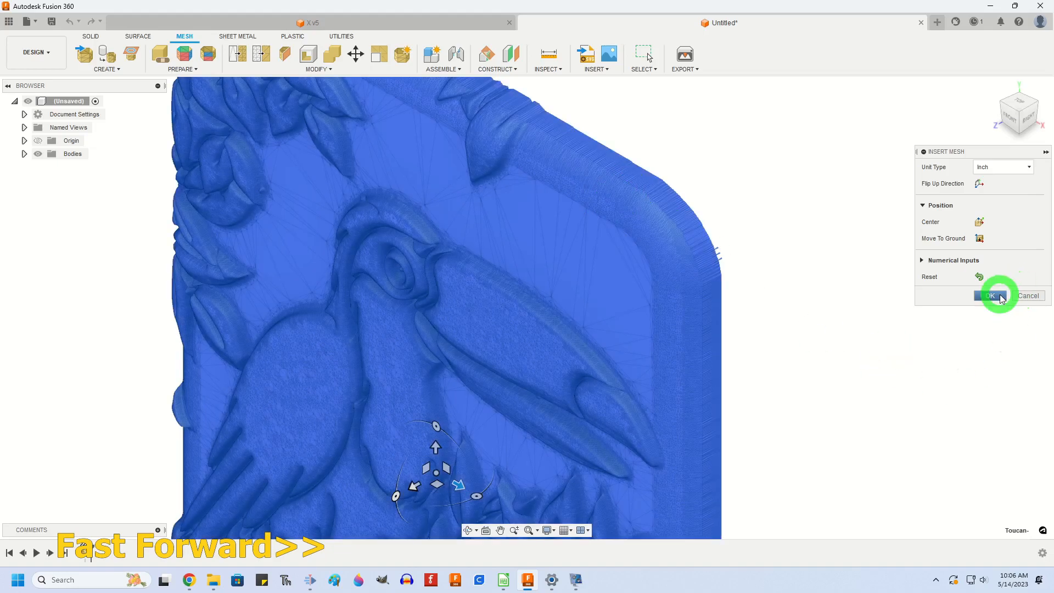
pyautogui.click(987, 295)
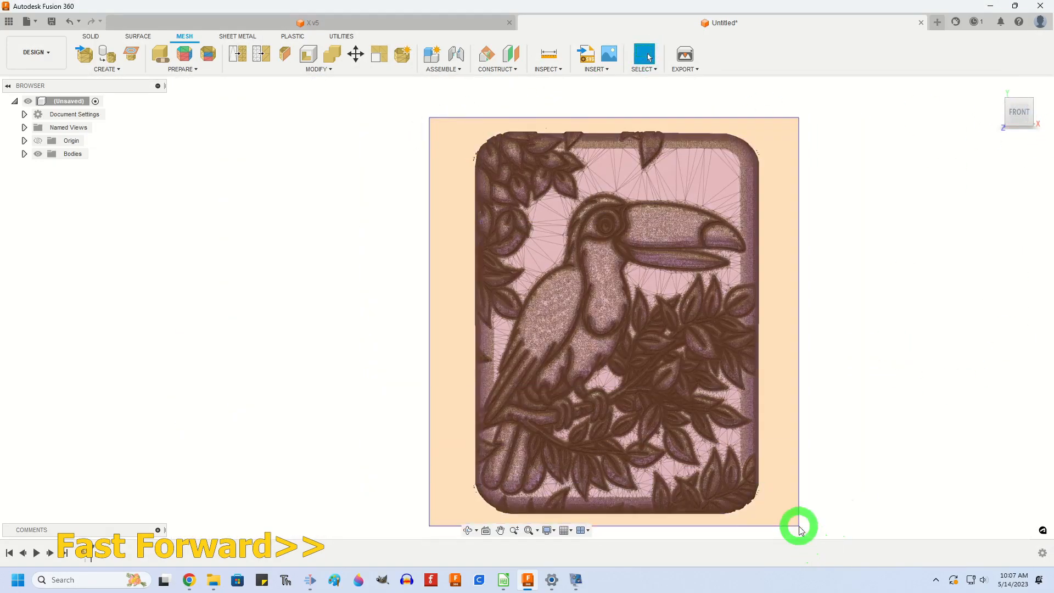
# - Reduce the mesh's face count, then view the relief face-on from the front
pyautogui.click(317, 68)
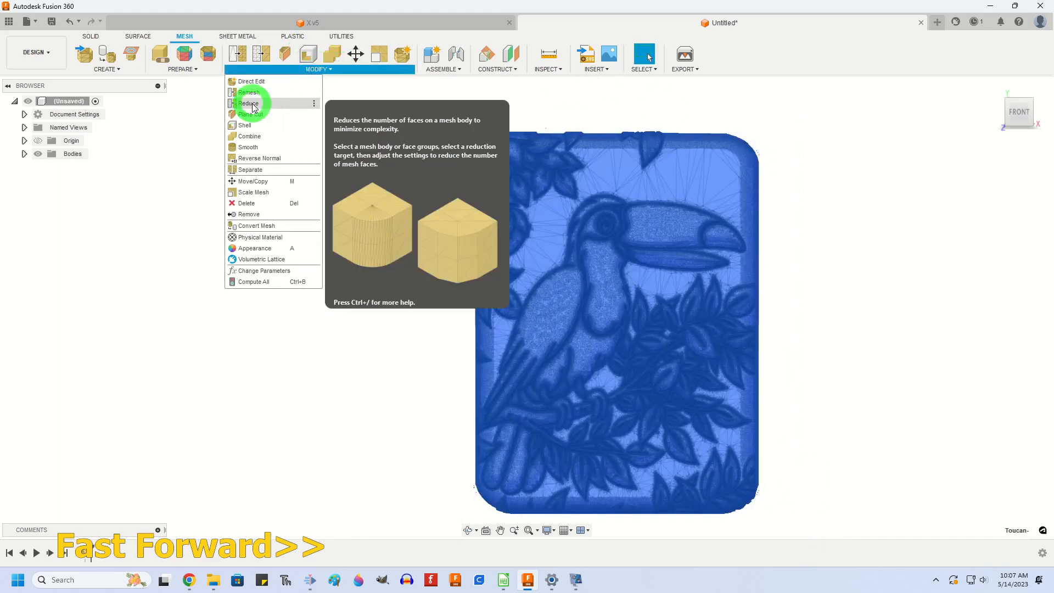
pyautogui.click(249, 103)
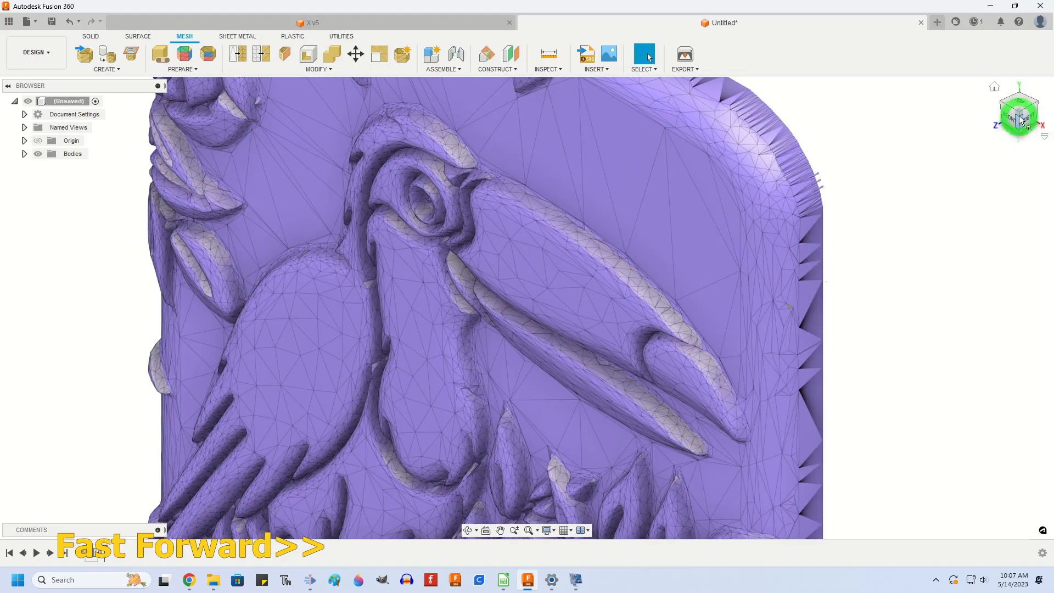
pyautogui.click(995, 87)
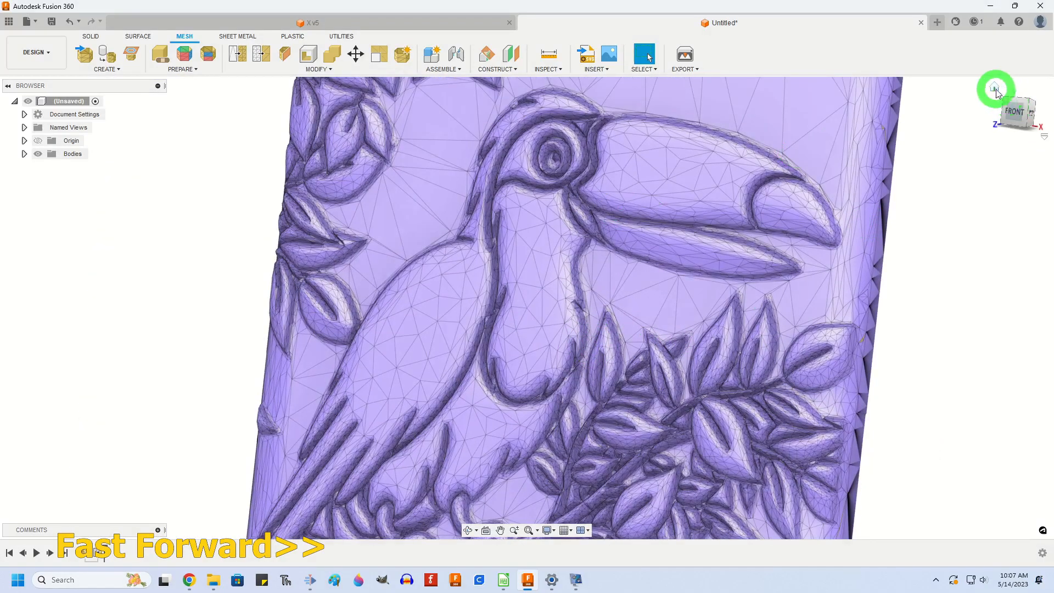
pyautogui.click(996, 87)
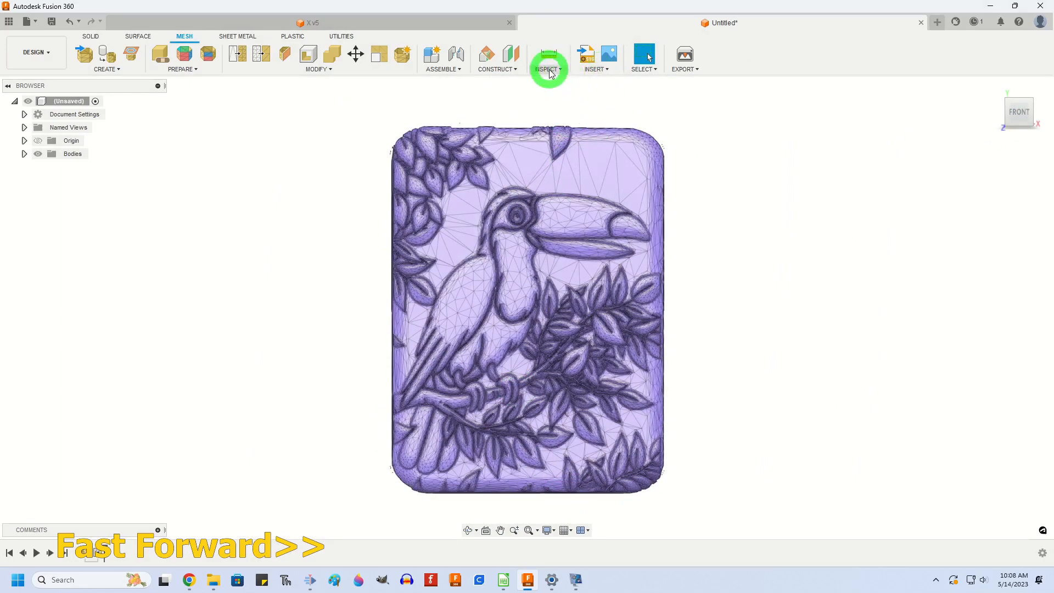
# - Measure the relief's top-to-bottom edge distance as 492.361 in
pyautogui.click(548, 57)
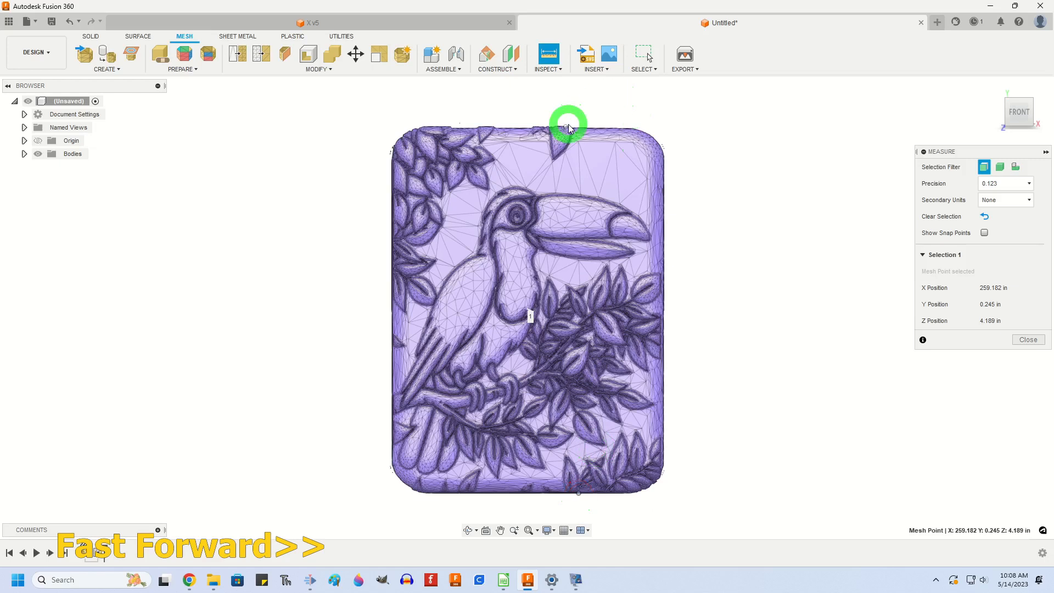
pyautogui.click(566, 414)
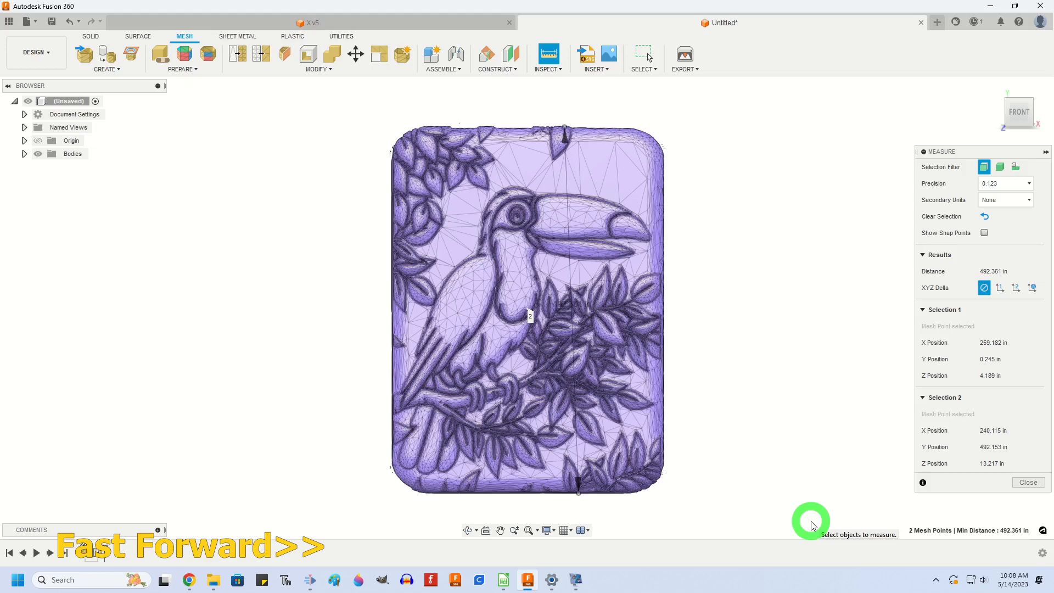
pyautogui.click(1027, 482)
pyautogui.write('.0142')
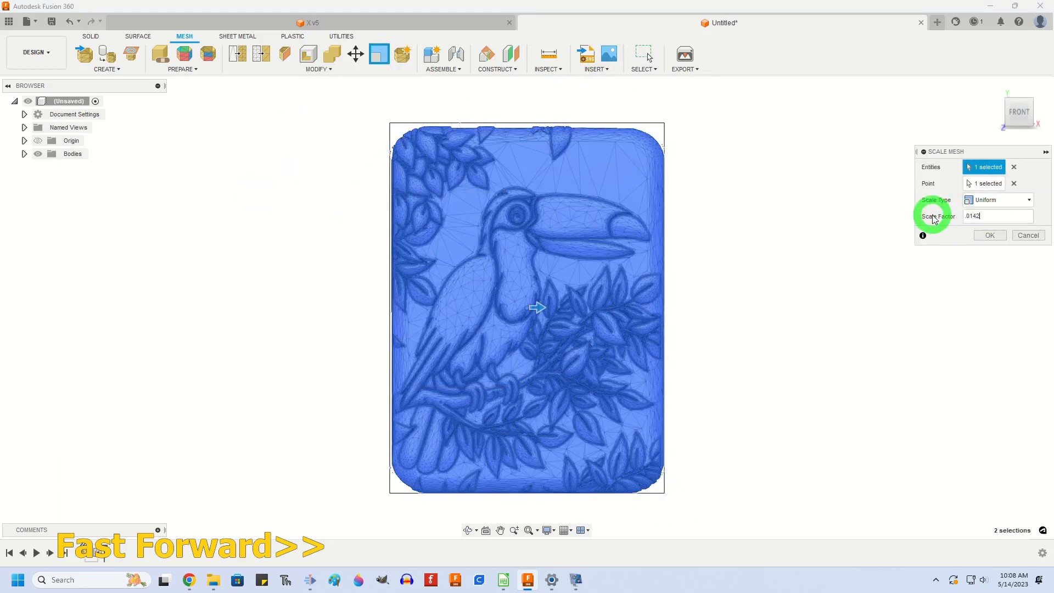
# - Apply the uniform scale-down to the mesh and save the design as 'workflow' in Carvings
pyautogui.click(989, 235)
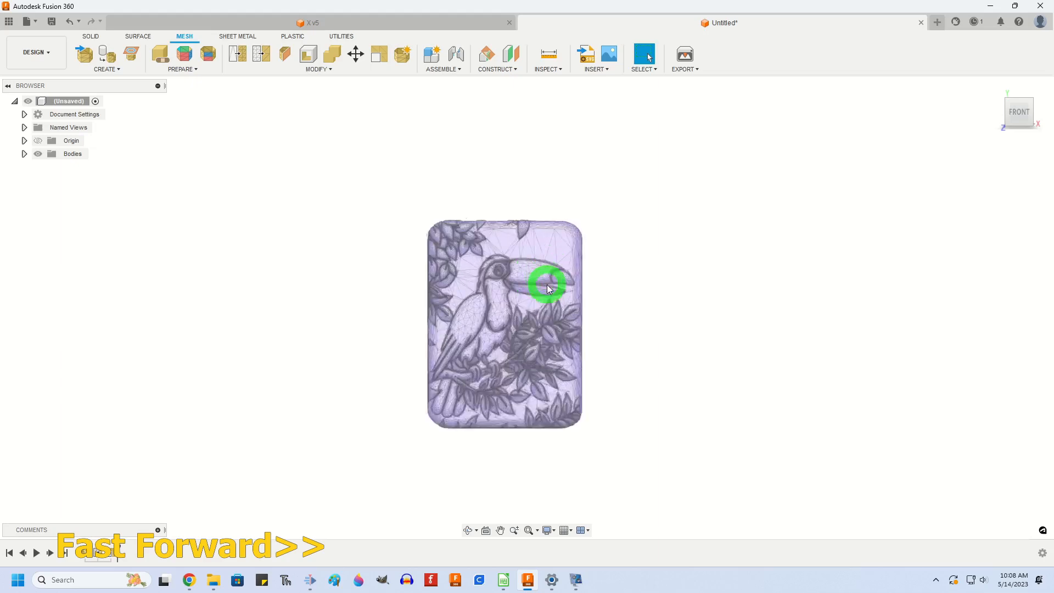
pyautogui.click(546, 57)
pyautogui.write('workflow')
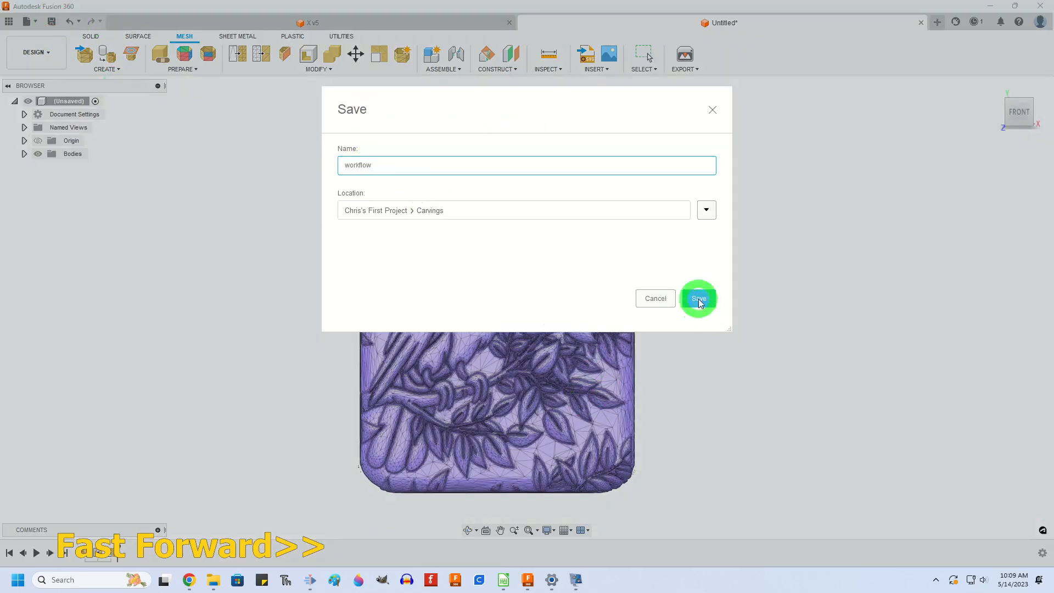
pyautogui.click(698, 299)
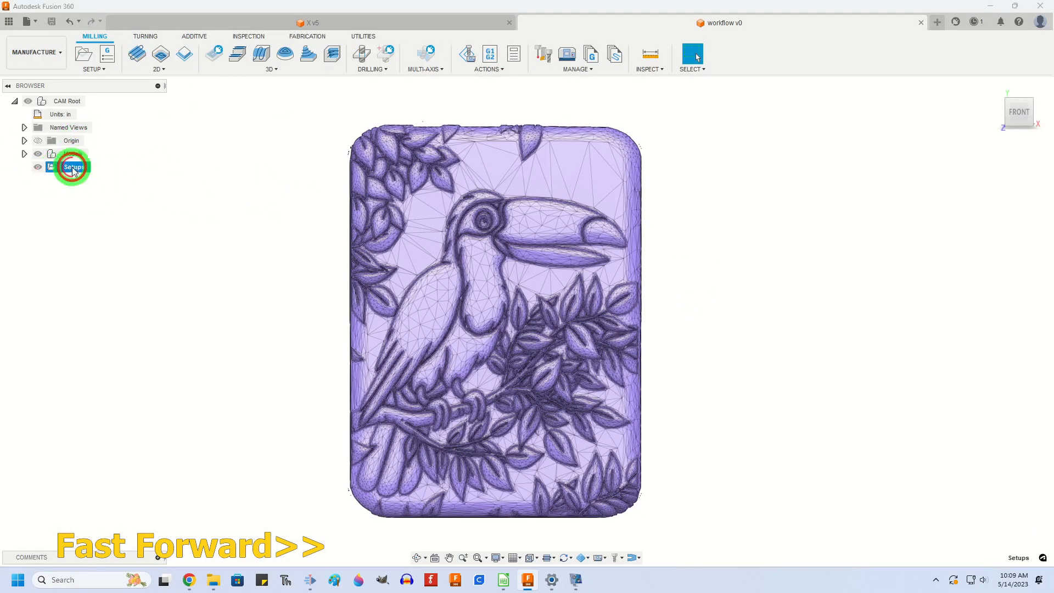
# - Create Setup1 with a rectangular stock box enclosing the toucan relief
pyautogui.click(74, 166)
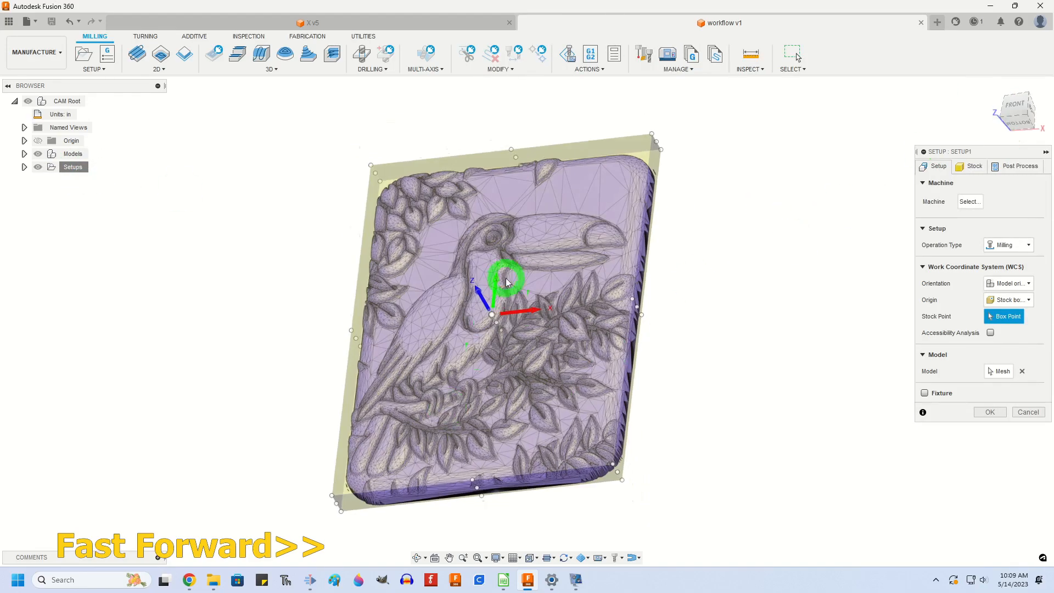
pyautogui.click(1016, 112)
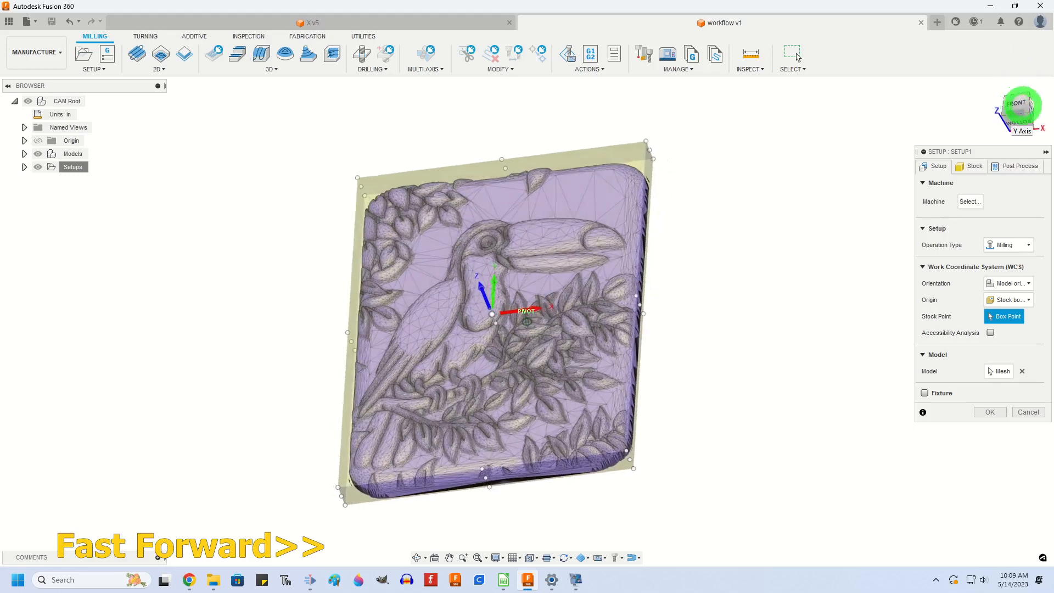
pyautogui.click(972, 166)
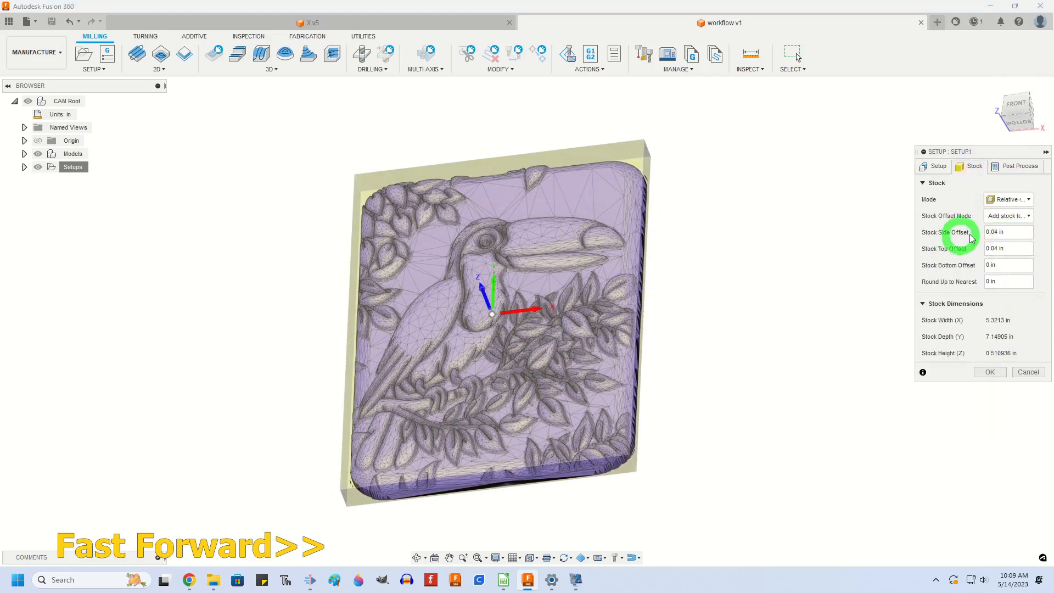
pyautogui.write('5')
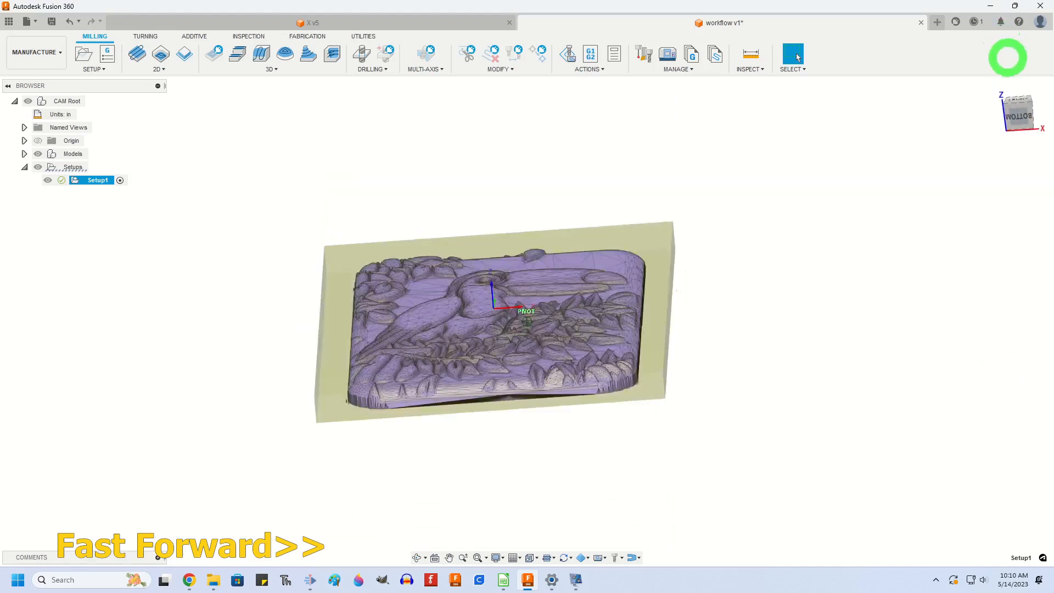
# - Start a 3D Parallel toolpath using the 1/4 inch ball nose end mill
pyautogui.click(271, 53)
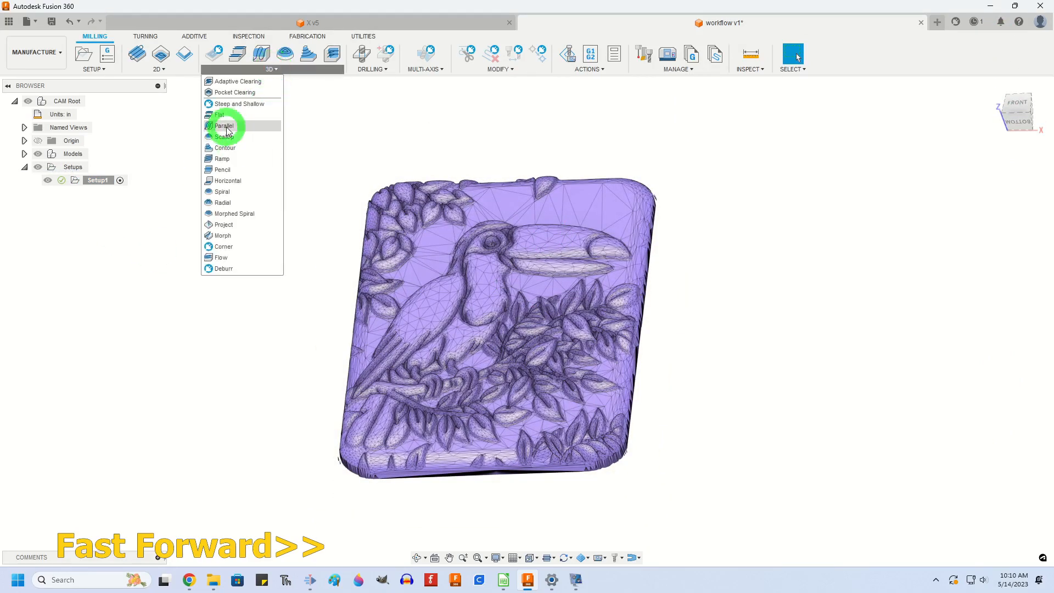
pyautogui.click(225, 125)
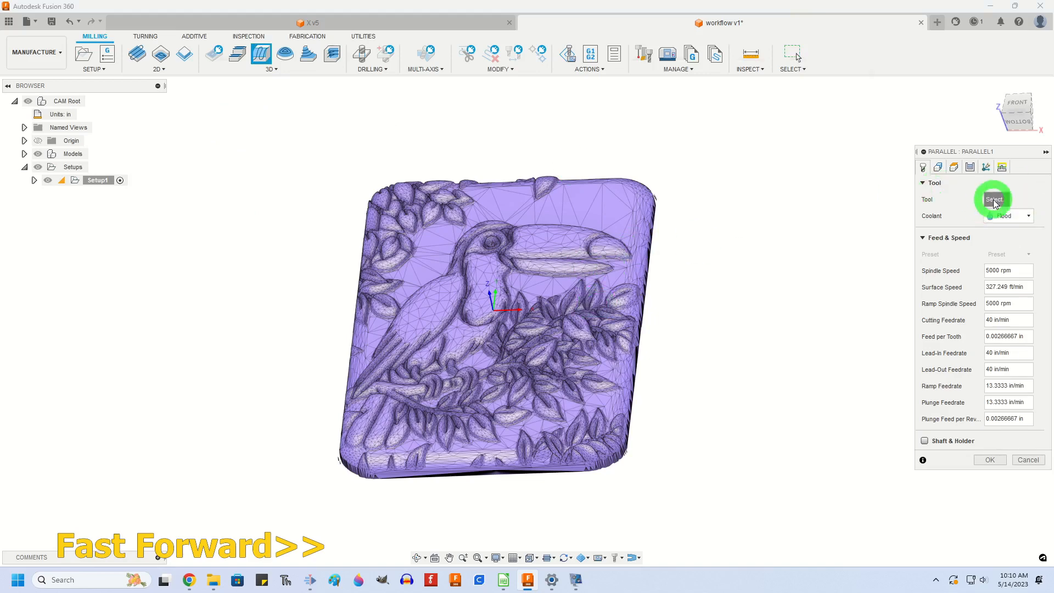
pyautogui.click(993, 199)
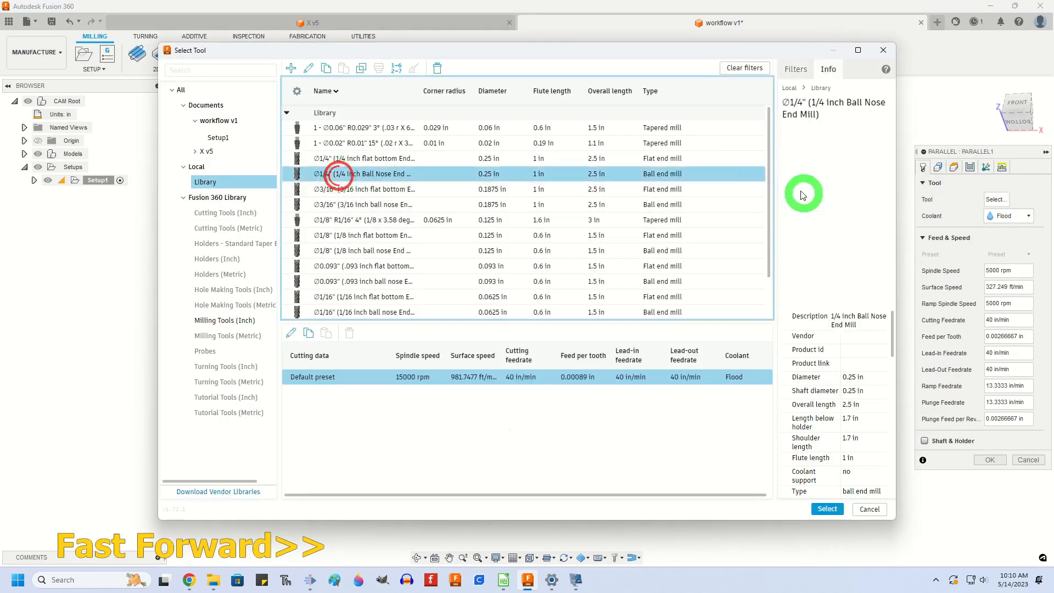
pyautogui.click(826, 509)
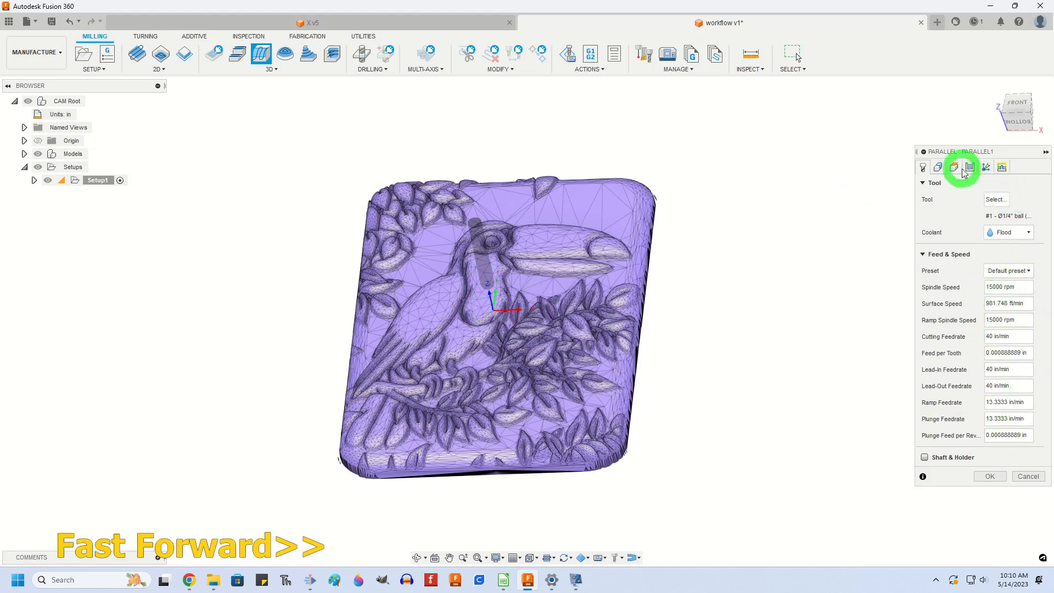
# - Bound Parallel1 by the model silhouette with tool outside and contact point boundary, then generate it
pyautogui.click(954, 167)
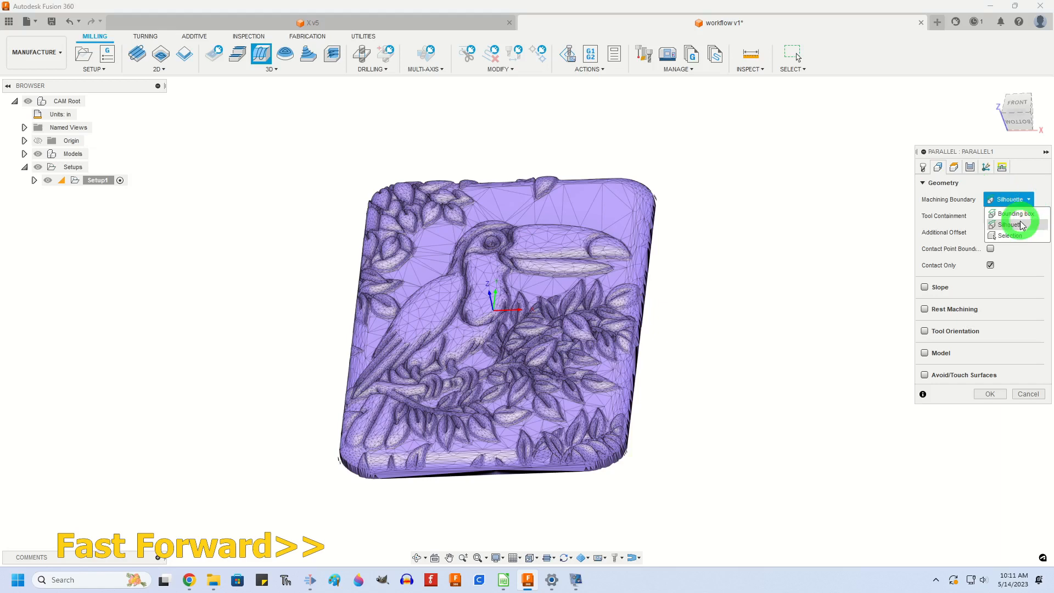
pyautogui.click(1006, 215)
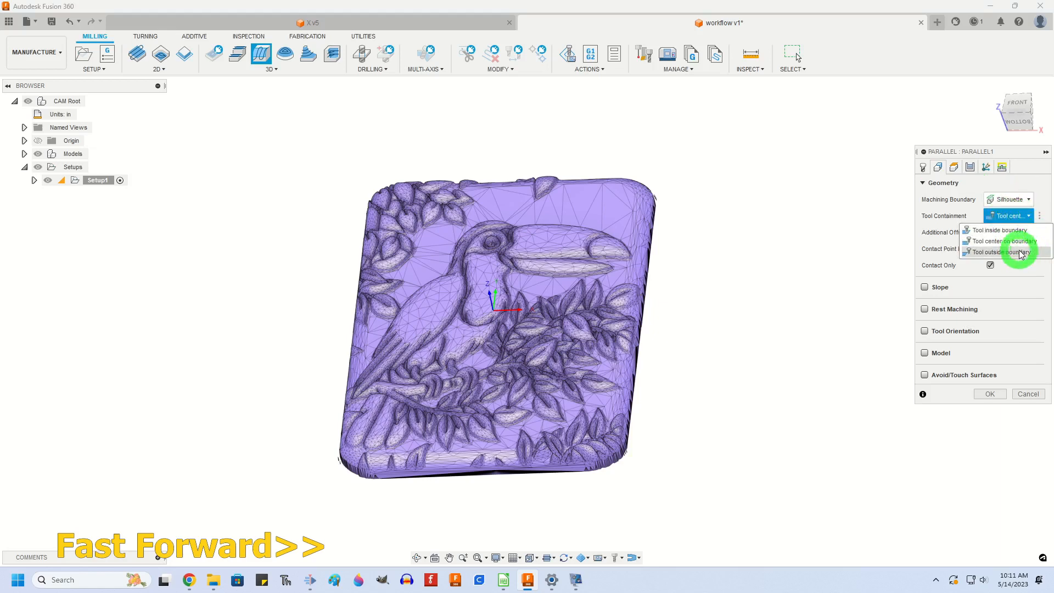
pyautogui.click(1001, 252)
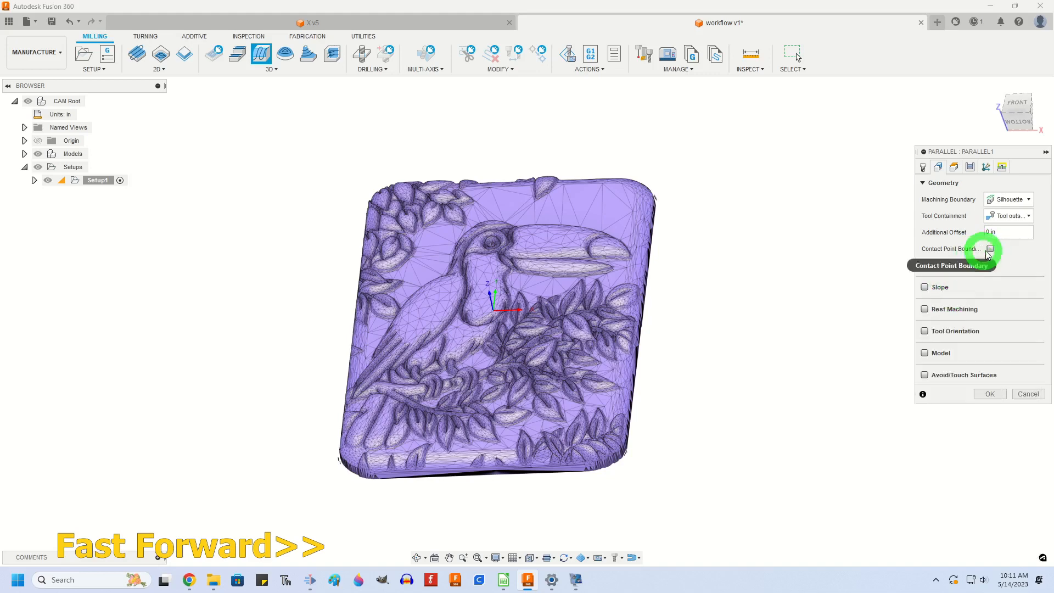
pyautogui.moveTo(989, 249)
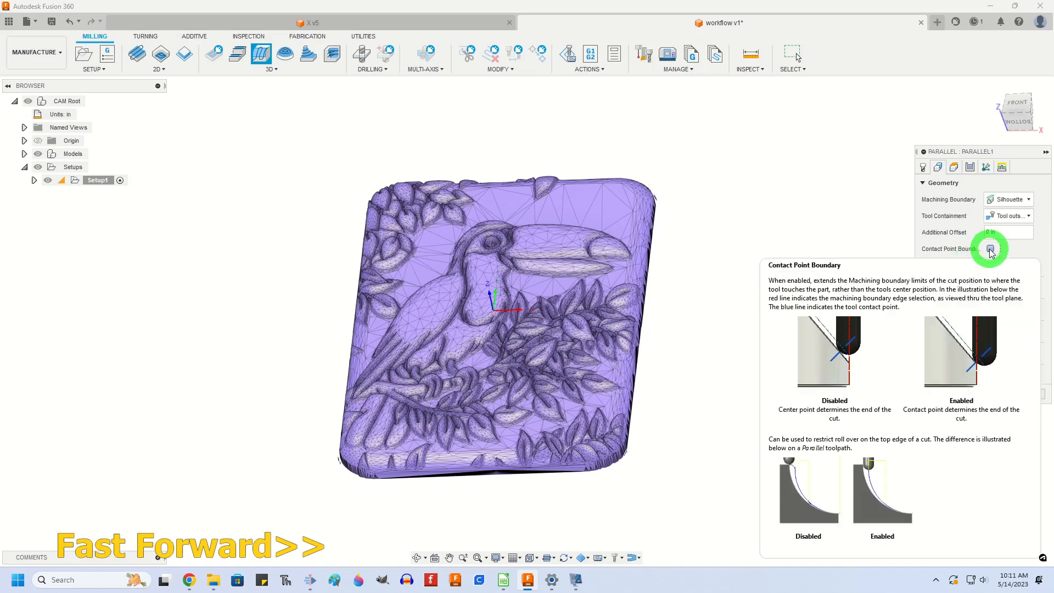
pyautogui.click(989, 248)
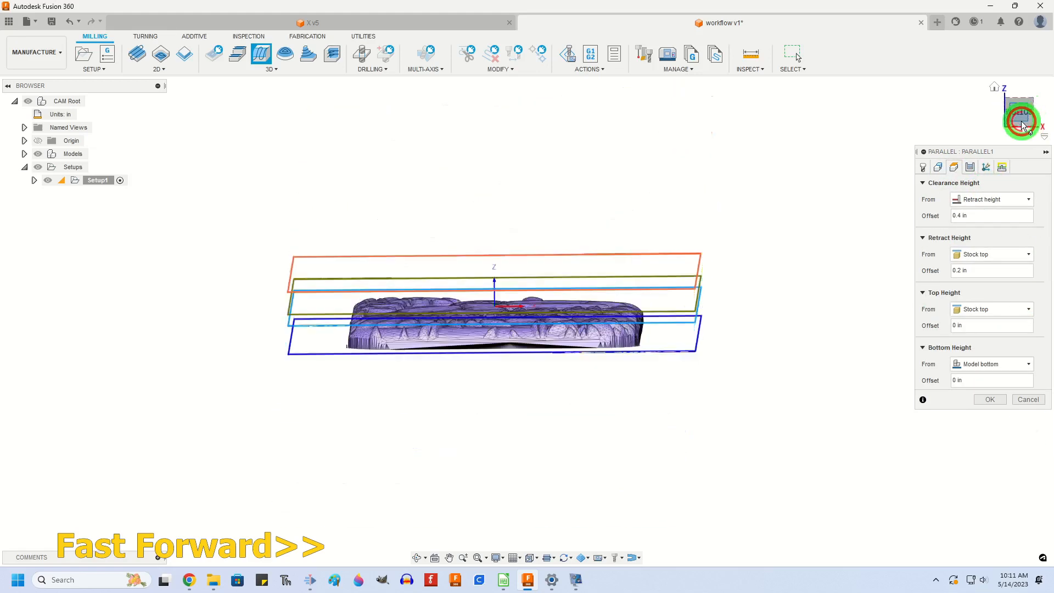
pyautogui.click(969, 166)
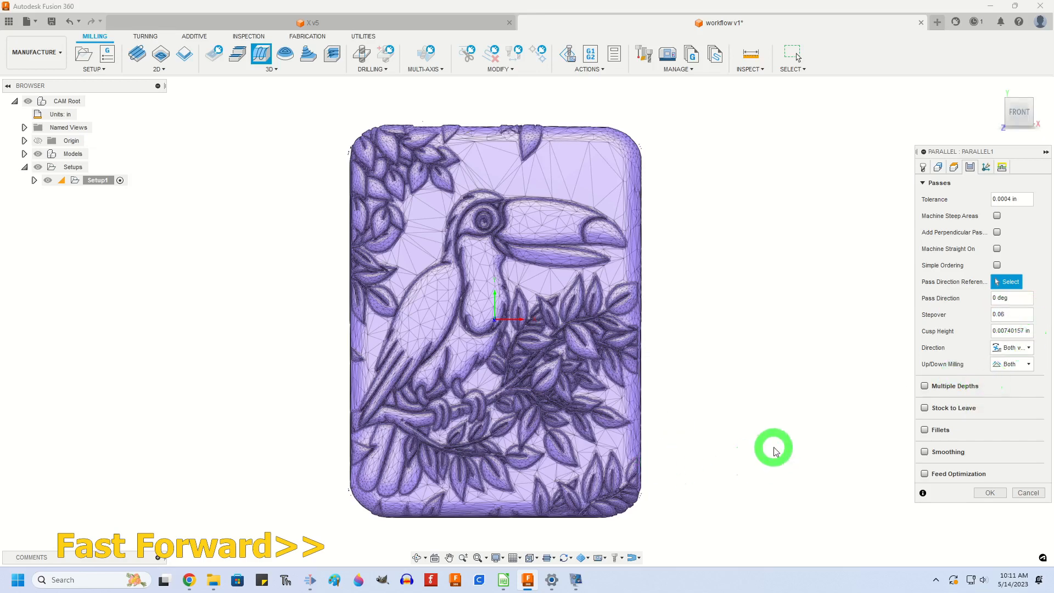
pyautogui.click(988, 492)
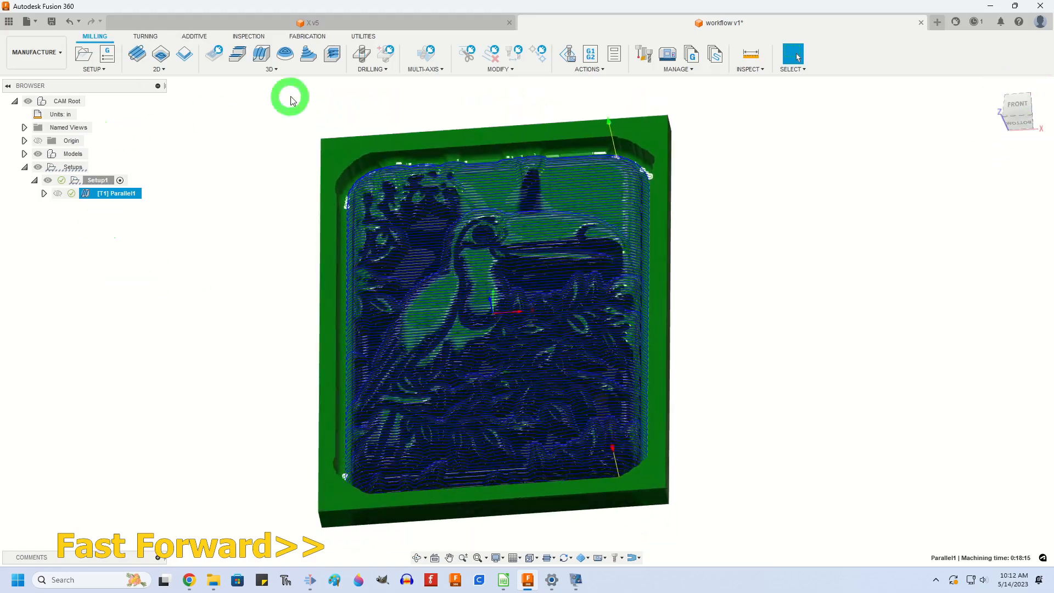
# - Start a second Parallel toolpath using the 0.044 inch tapered mill
pyautogui.click(271, 58)
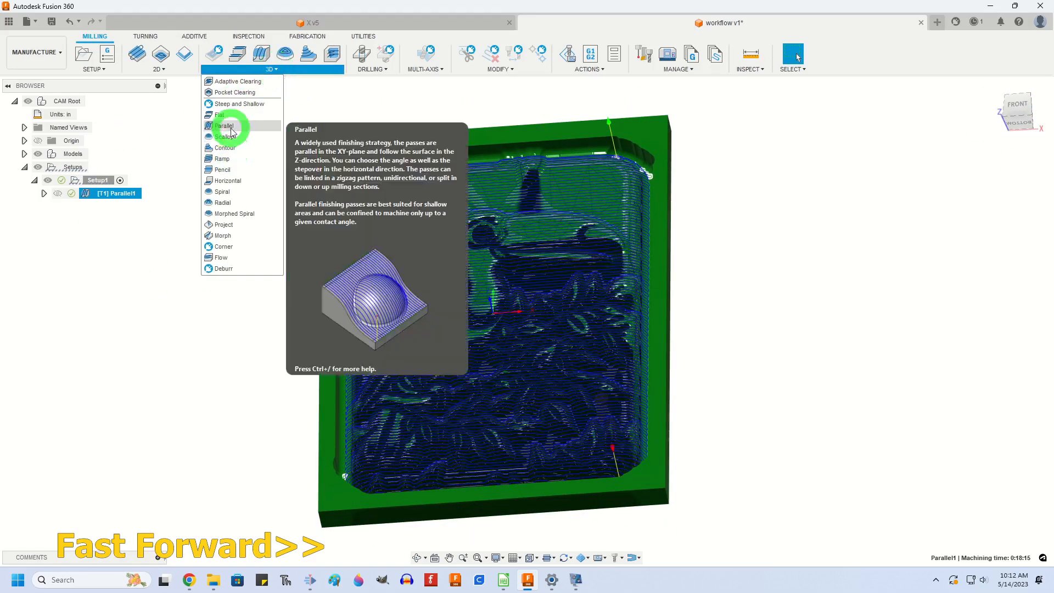
pyautogui.click(225, 125)
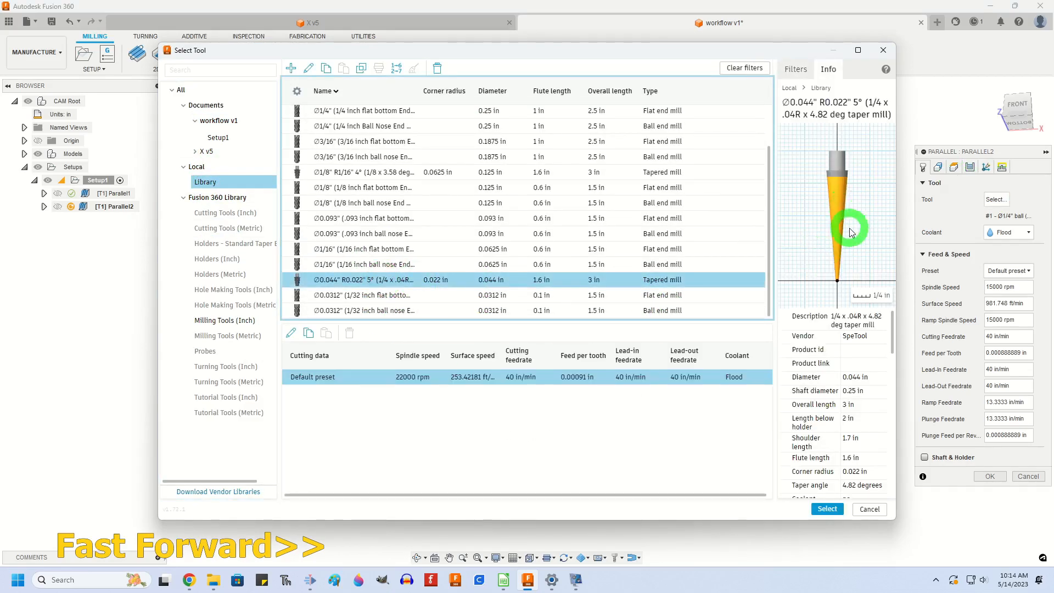
pyautogui.click(825, 508)
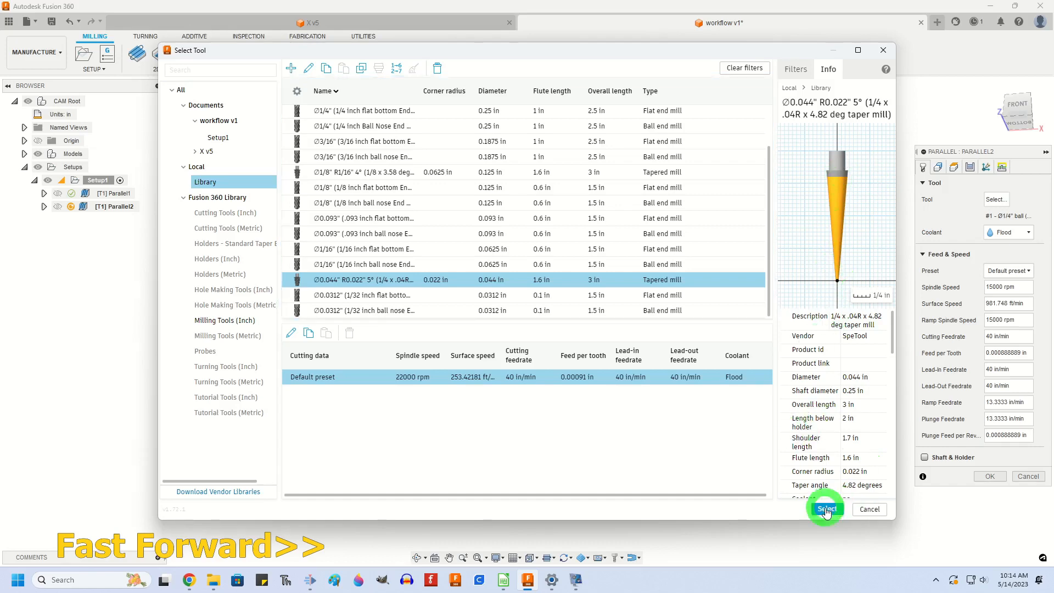
pyautogui.click(825, 508)
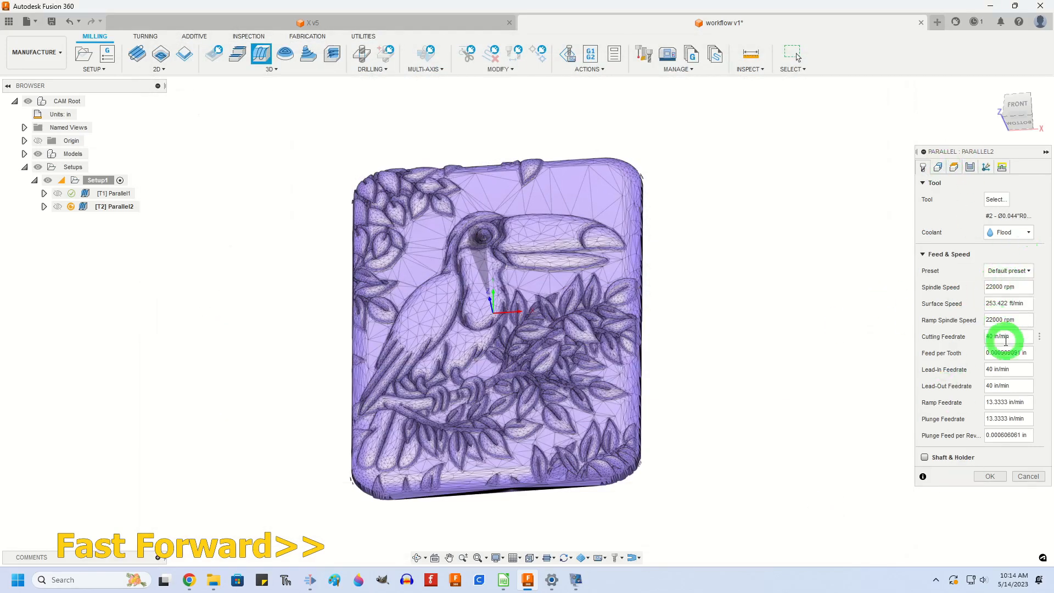
# - Enable contact point boundary, set stepover to 0.012 and generate Parallel2
pyautogui.click(953, 167)
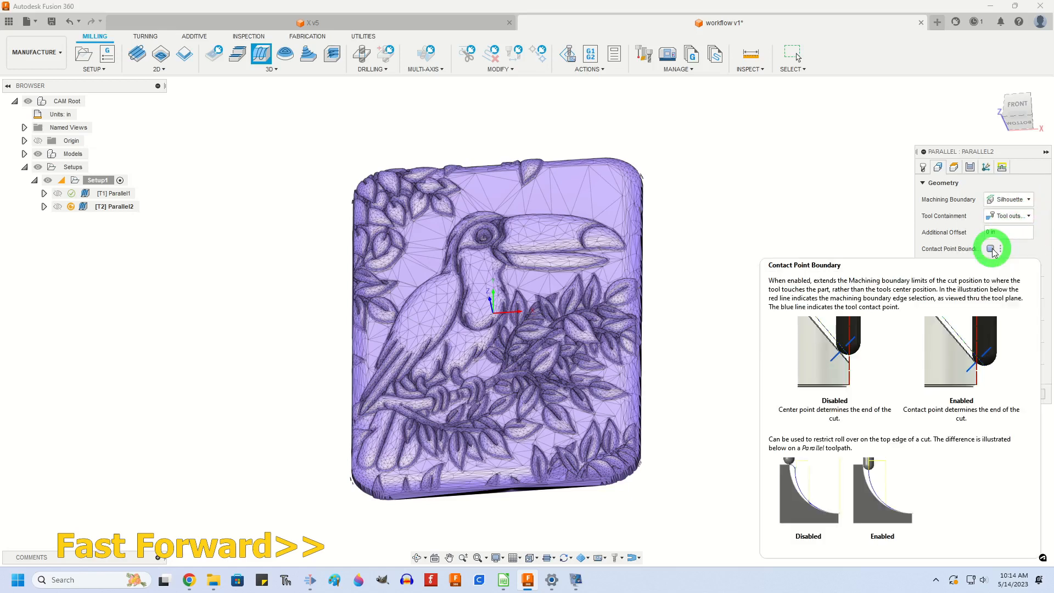
pyautogui.click(990, 248)
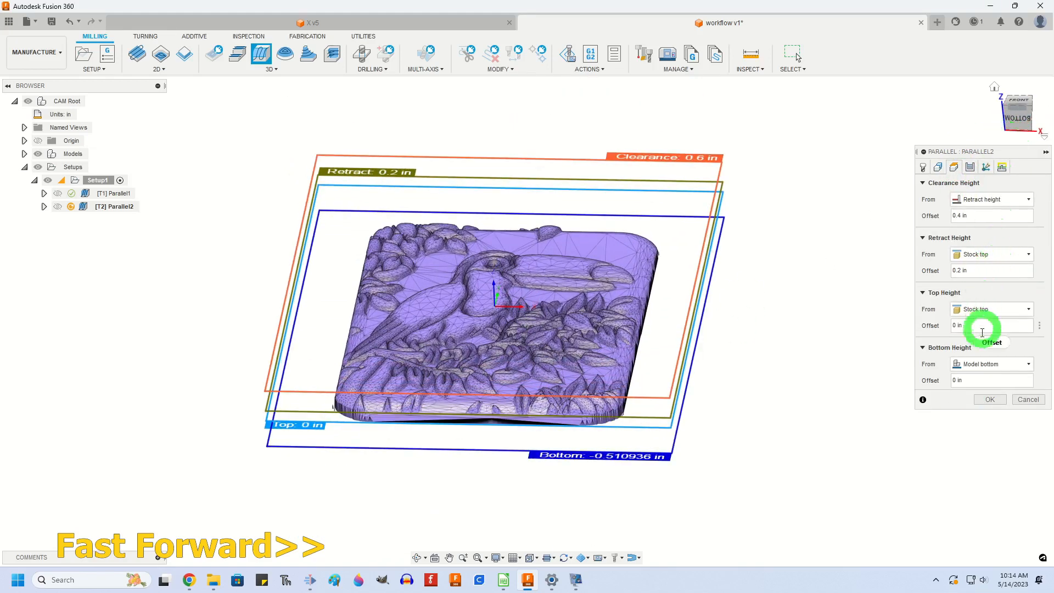
pyautogui.click(954, 167)
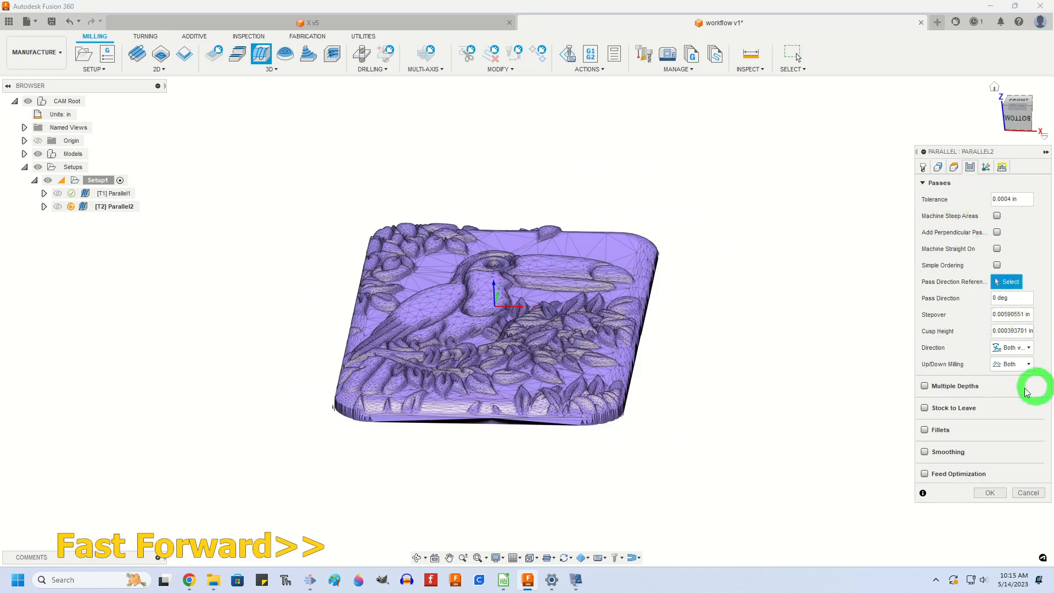
pyautogui.moveTo(678, 221)
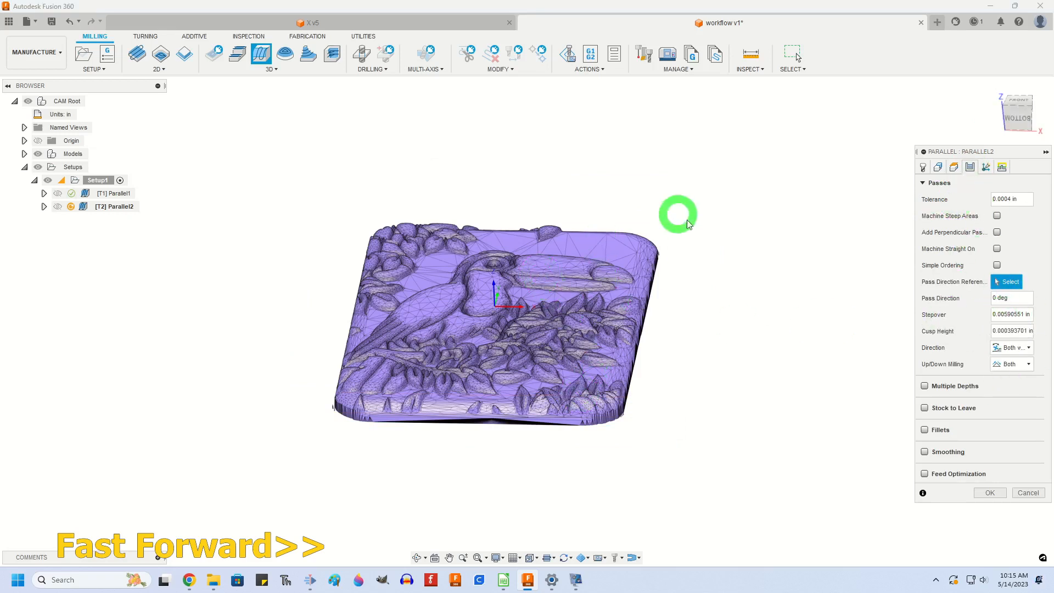
pyautogui.moveTo(1007, 314)
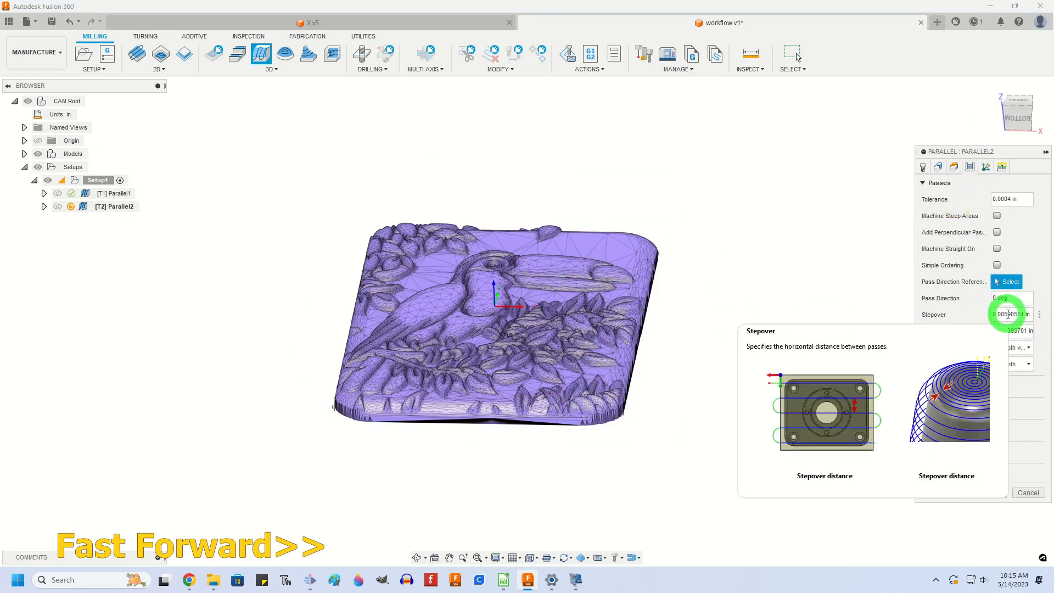
pyautogui.write('0.012')
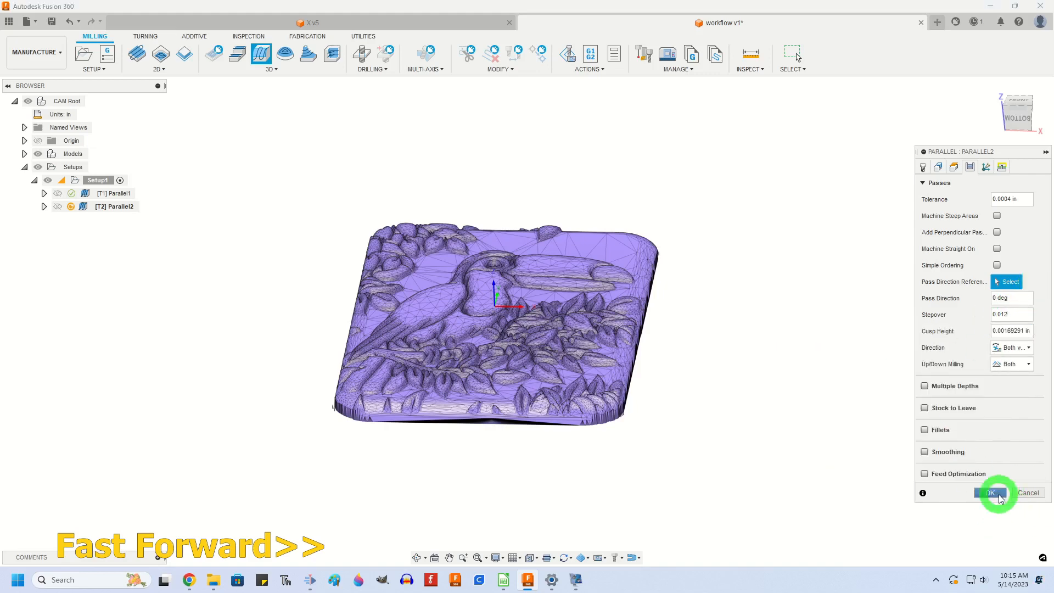
pyautogui.click(987, 493)
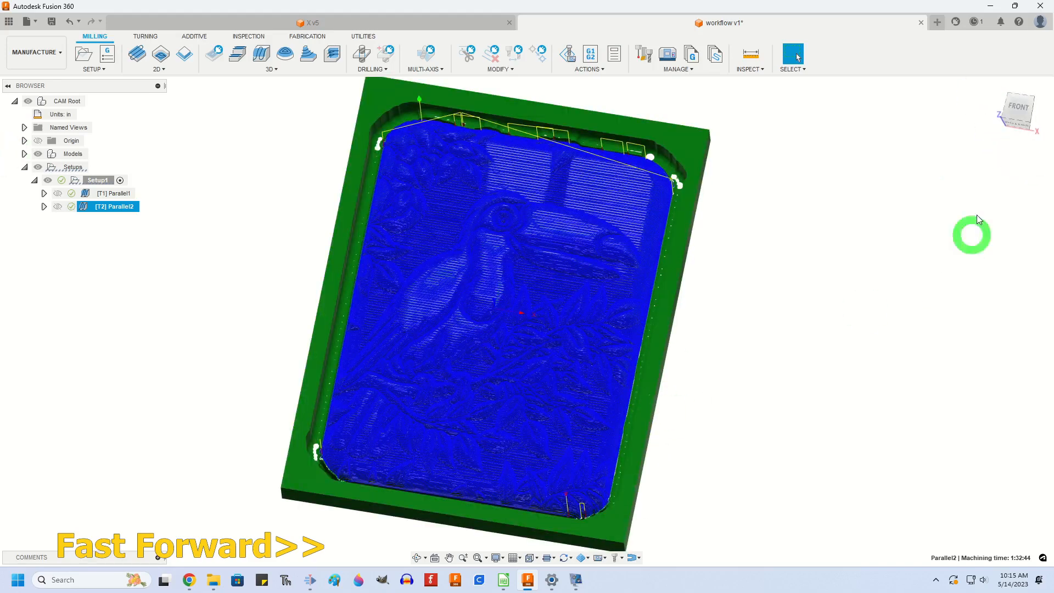
# - Save as version 2 and simulate the roughing toolpath Parallel1
pyautogui.click(117, 194)
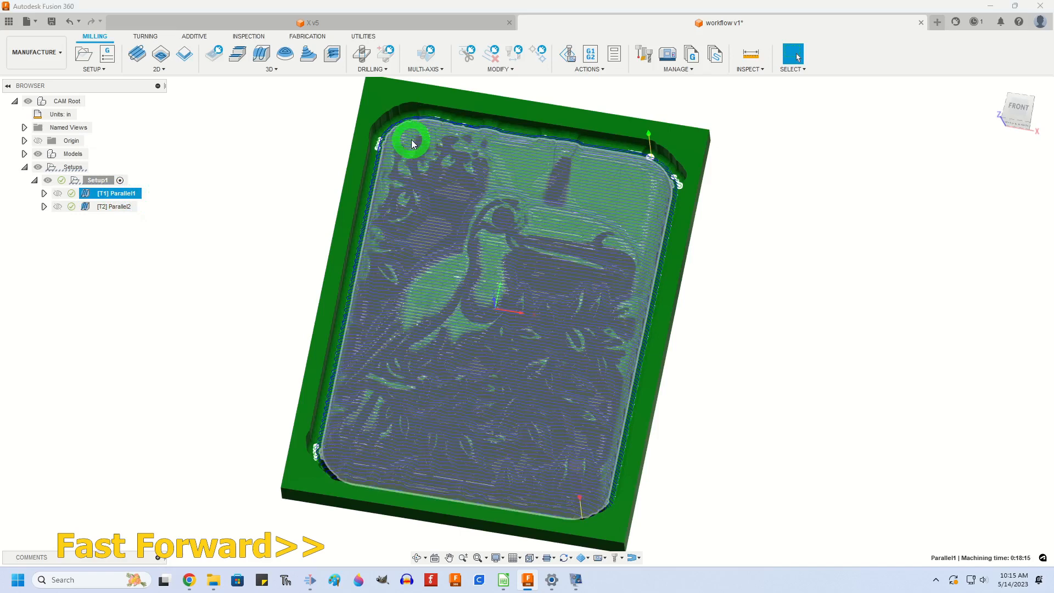
pyautogui.click(117, 206)
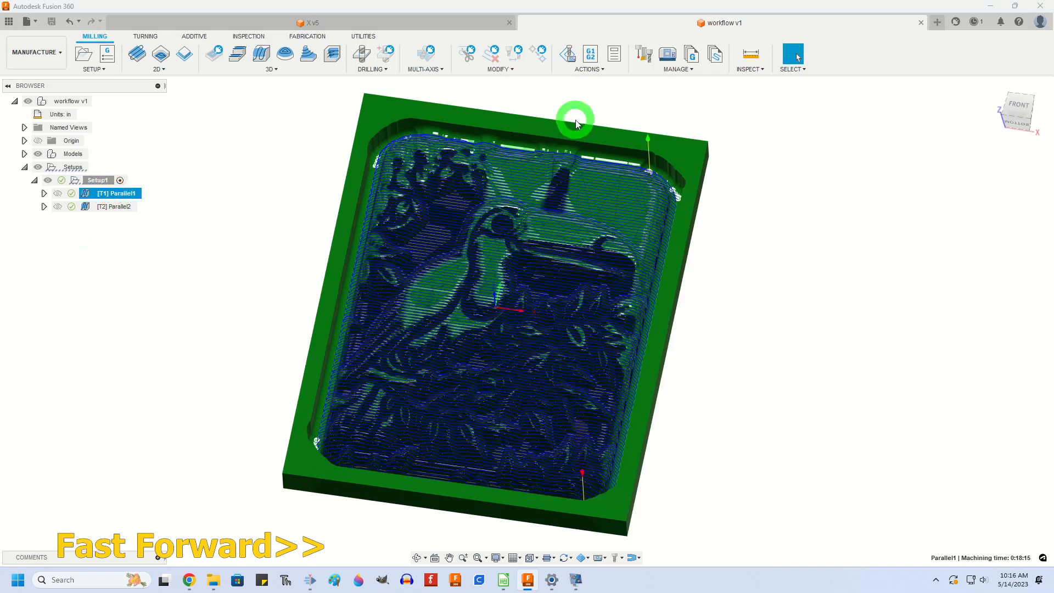
pyautogui.click(588, 57)
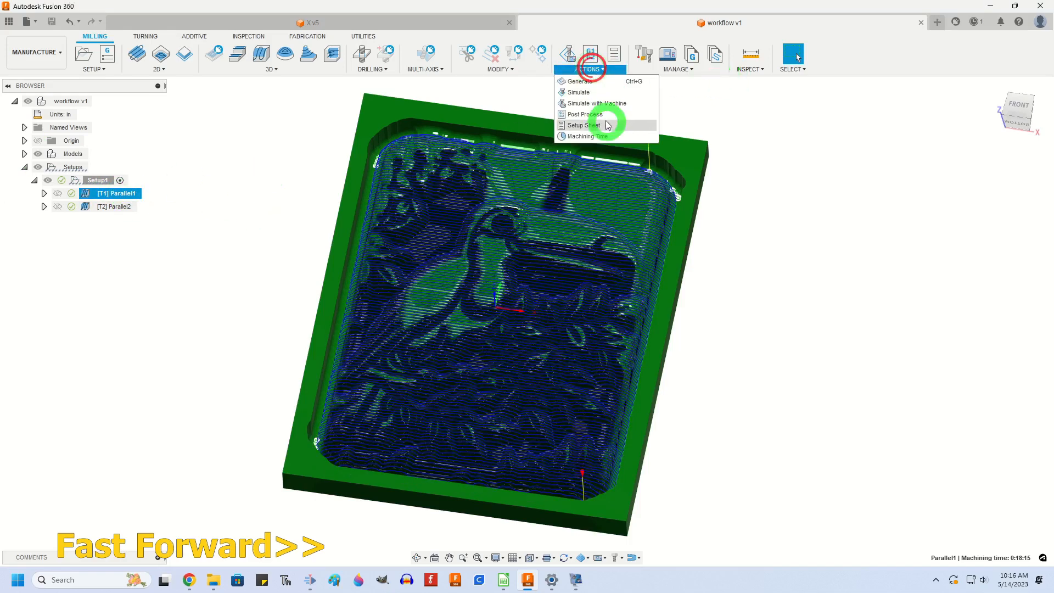
pyautogui.click(577, 92)
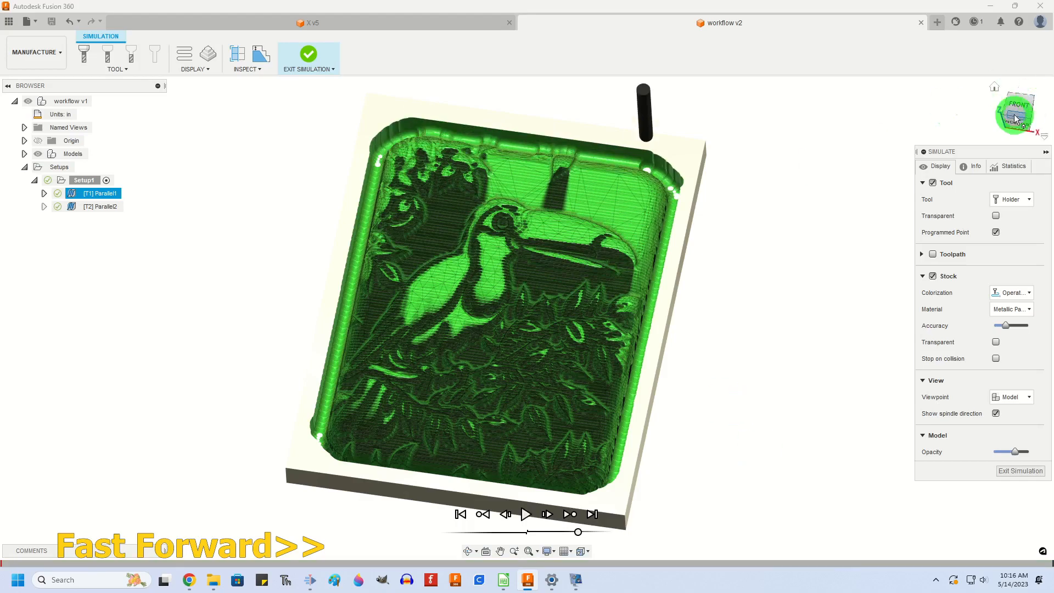
pyautogui.click(103, 207)
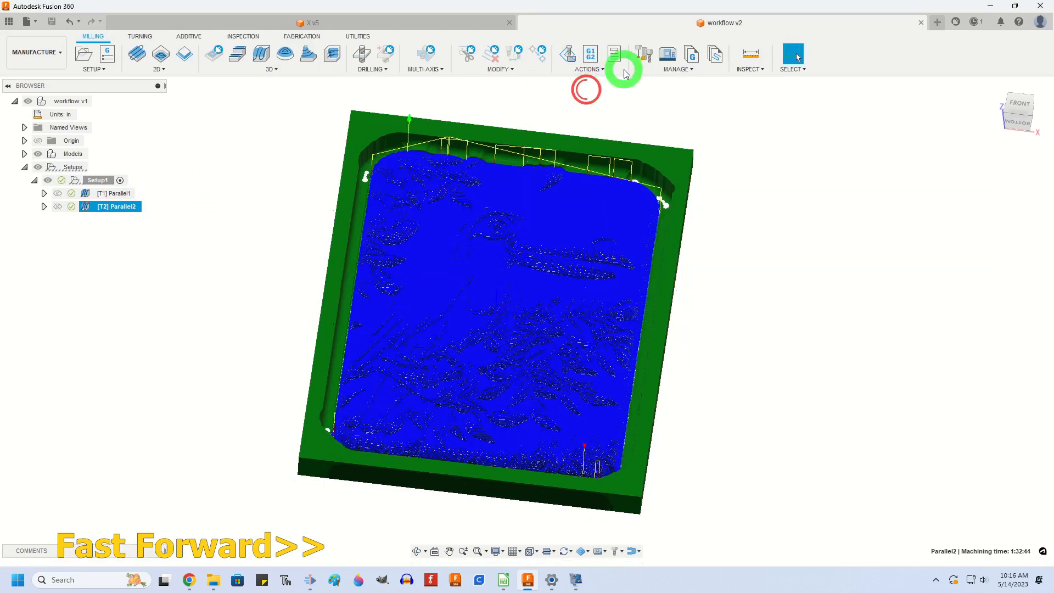
# - Simulate the finishing toolpath Parallel2 and bring up the NC program post settings
pyautogui.click(612, 53)
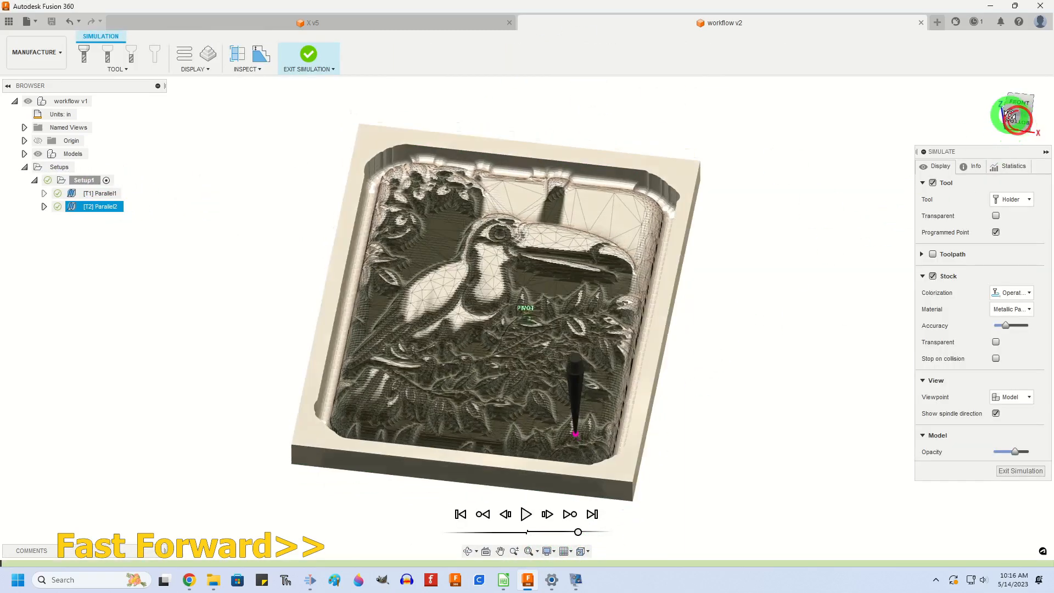
pyautogui.click(526, 514)
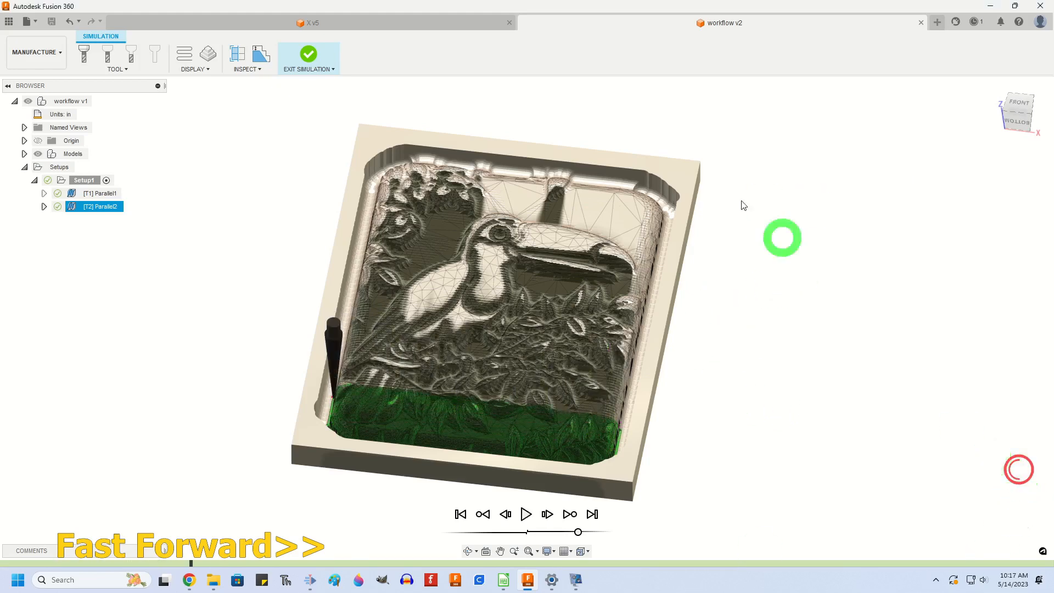
pyautogui.click(308, 54)
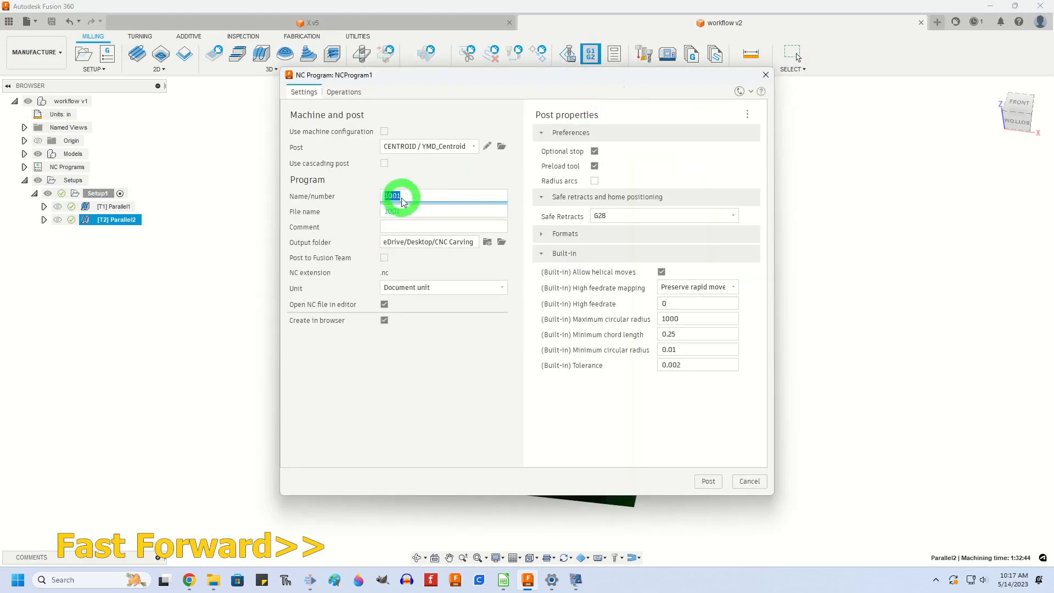
# - Enter the NC program number 051 in the Name/number field
pyautogui.write('051')
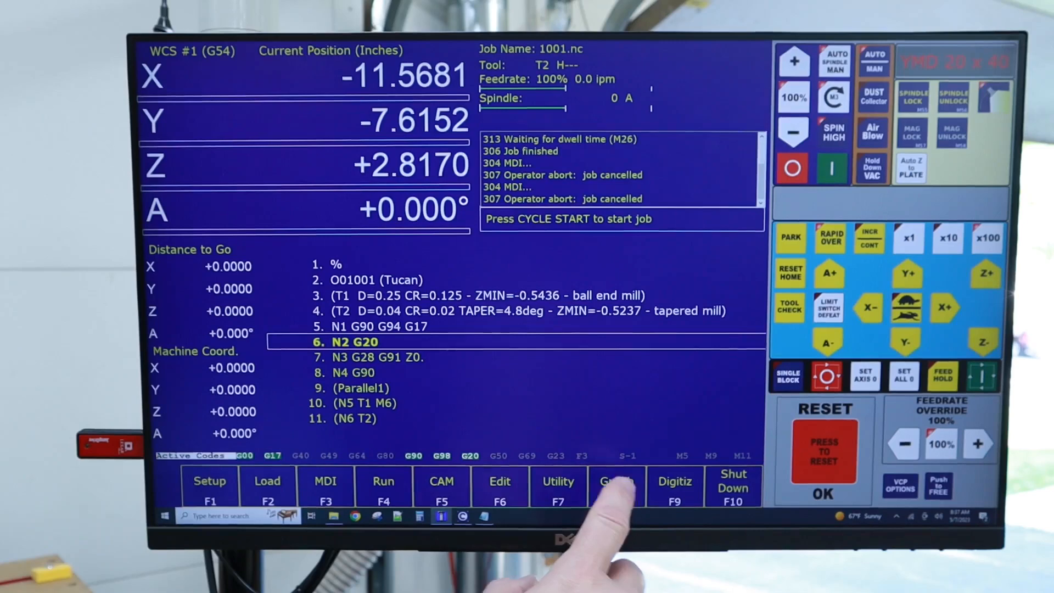
# - Show the 1001.nc toolpath graphic preview and zoom the plot out
pyautogui.click(614, 484)
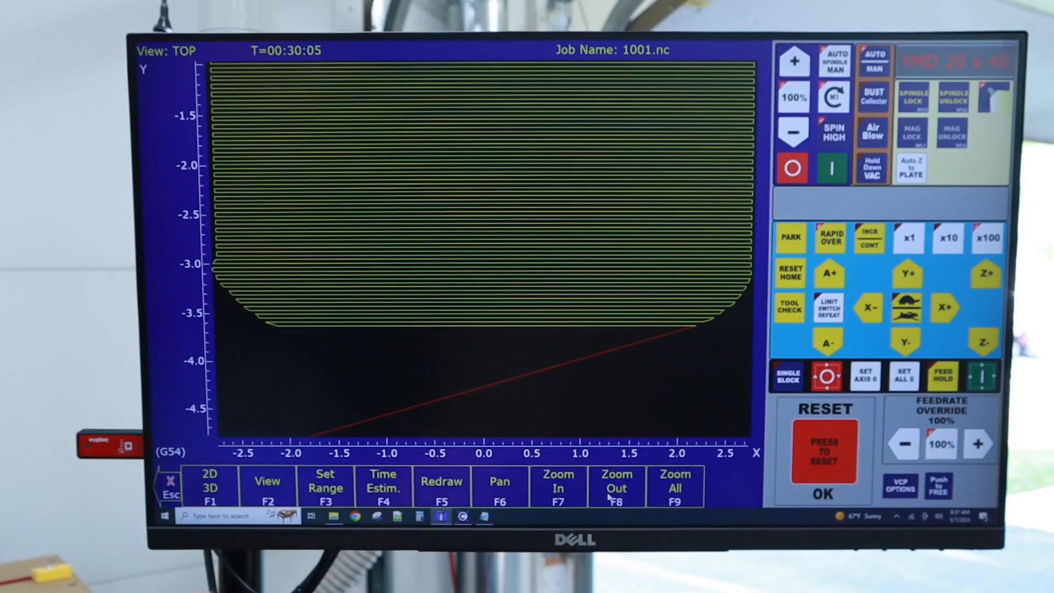
pyautogui.click(209, 485)
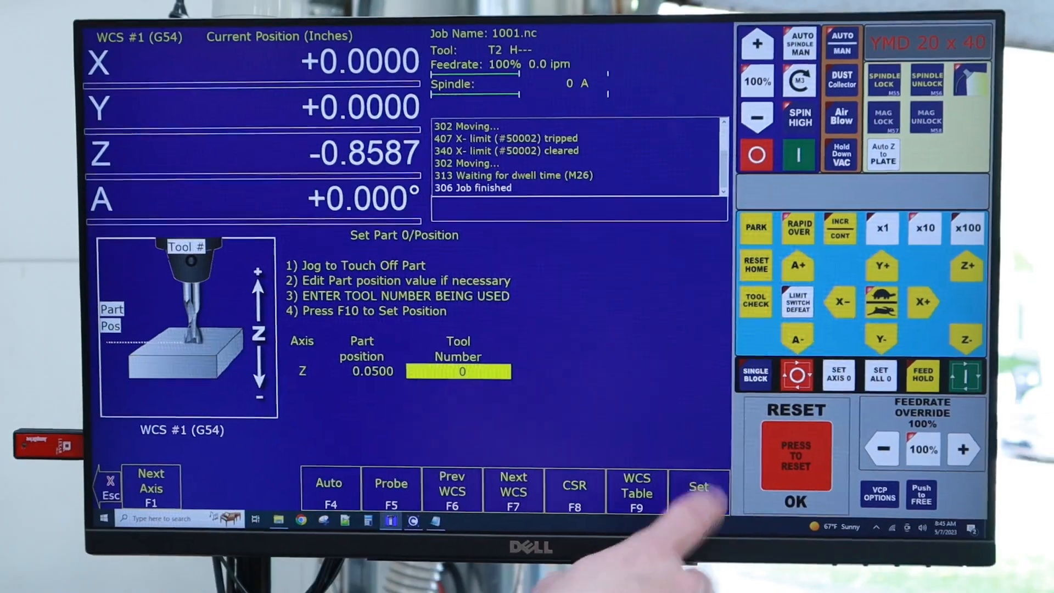
# - Set the Z part position to +0.0500 with X and Y at zero
pyautogui.click(699, 490)
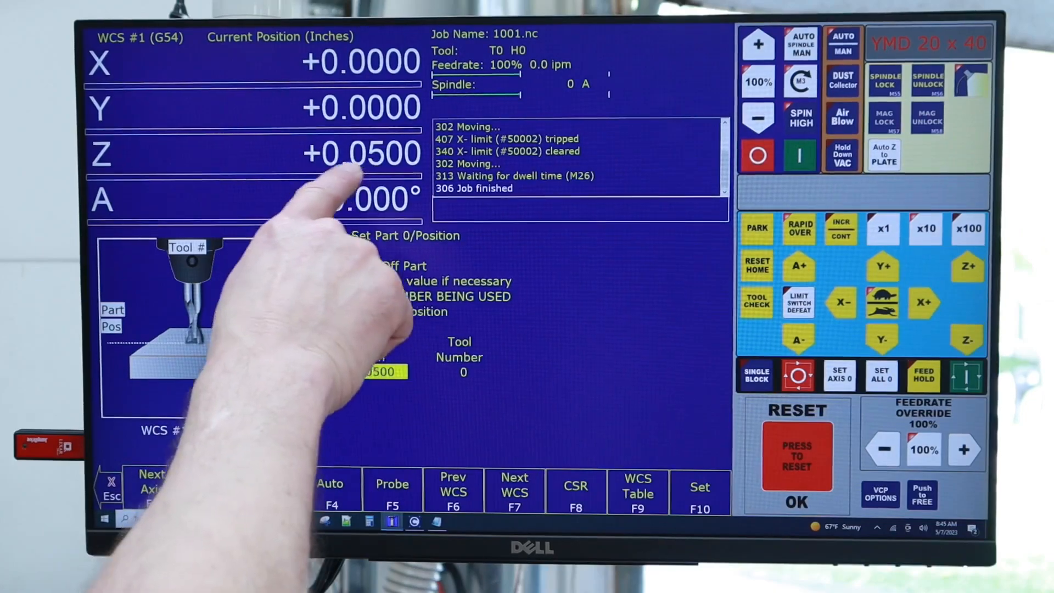